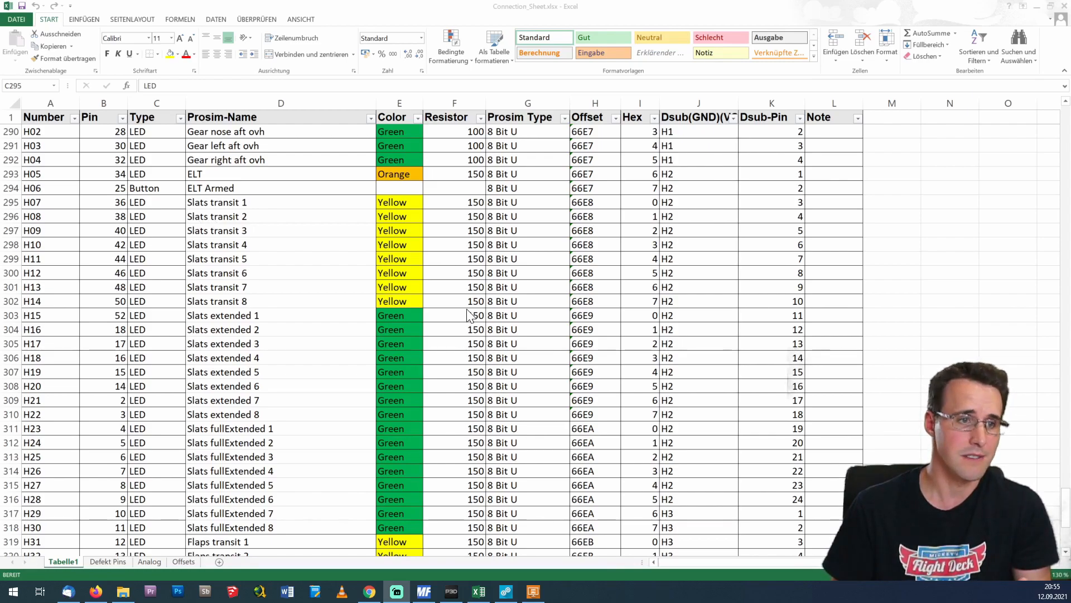
mouse_move(467, 308)
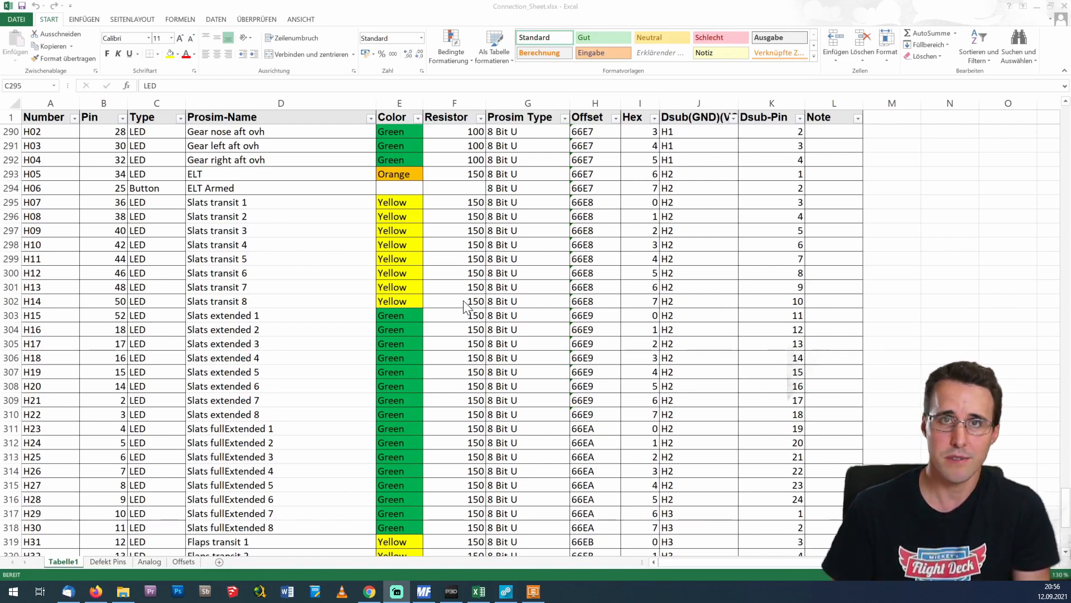
mouse_move(661, 226)
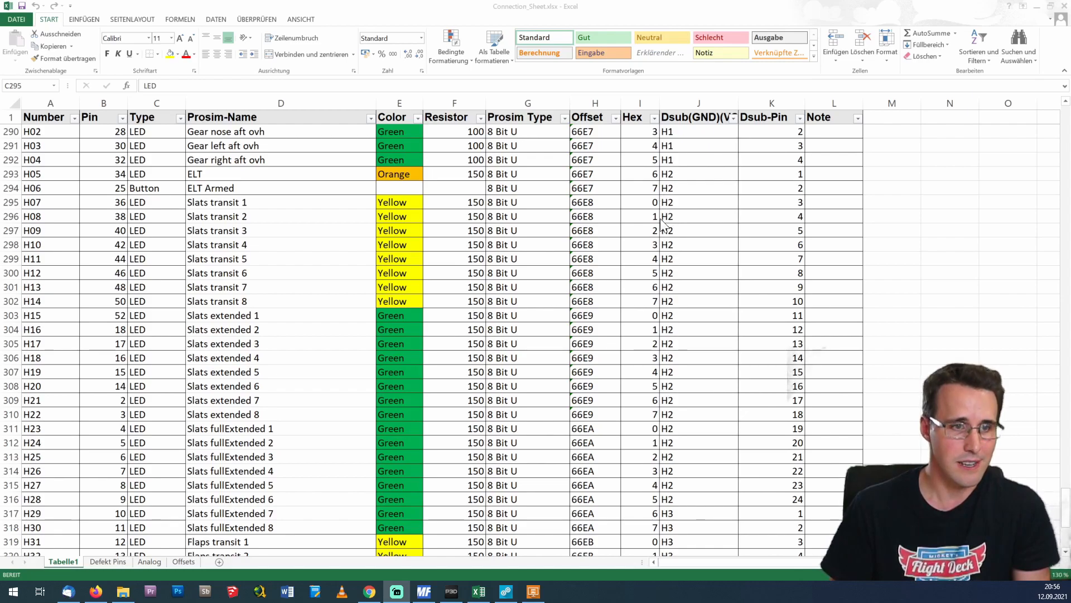
mouse_move(650, 297)
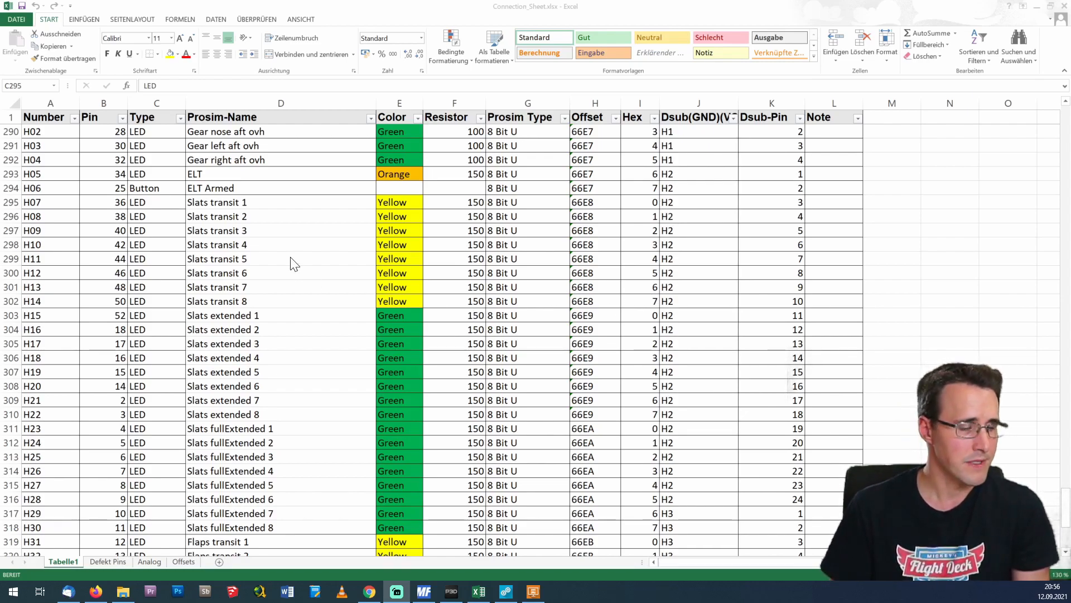
mouse_move(65, 210)
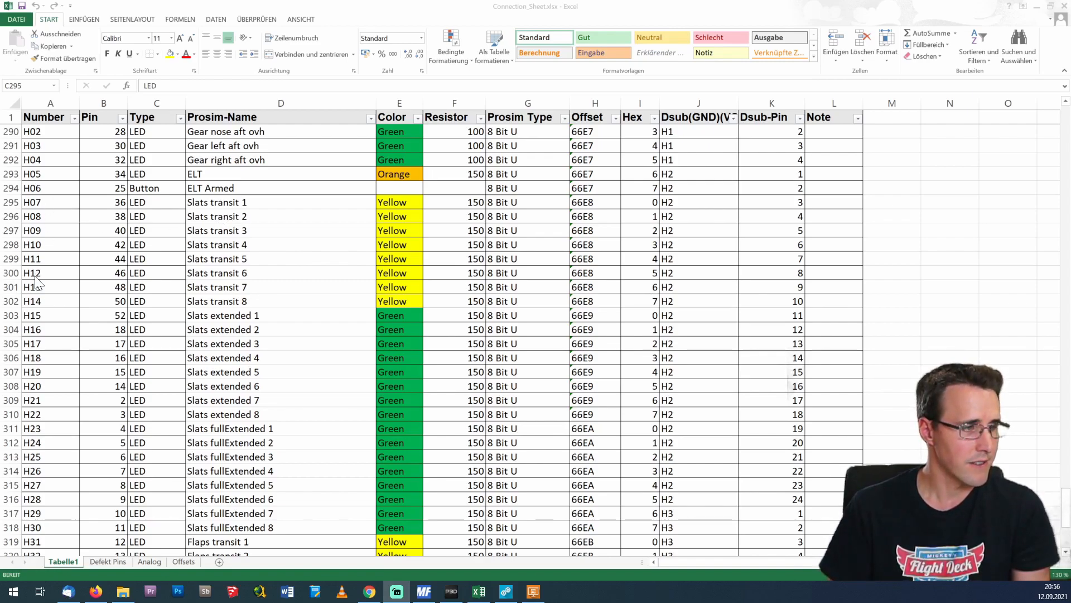
mouse_move(21, 371)
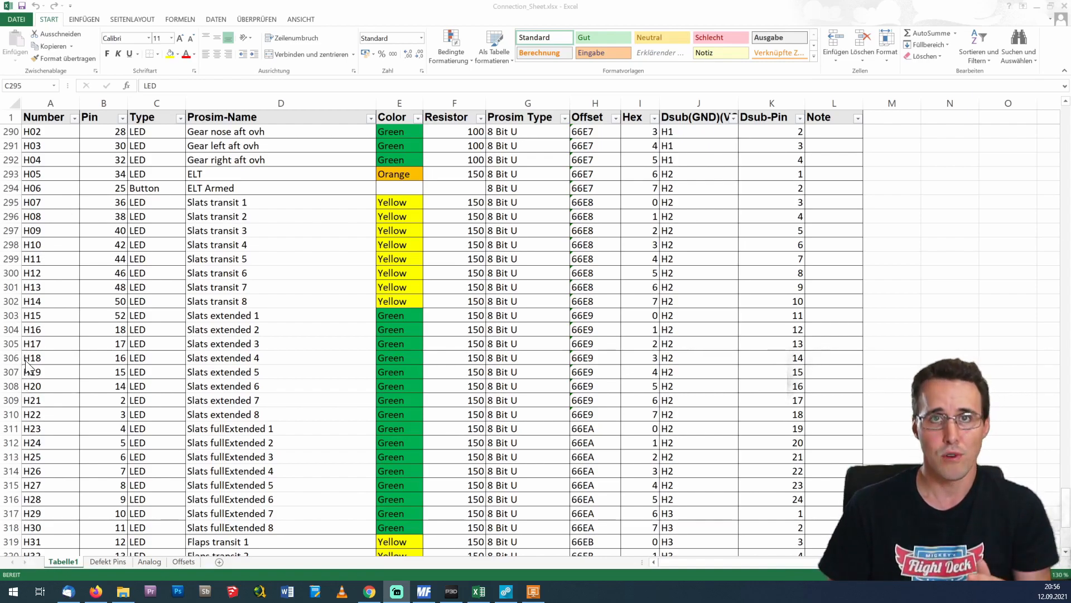
mouse_move(115, 232)
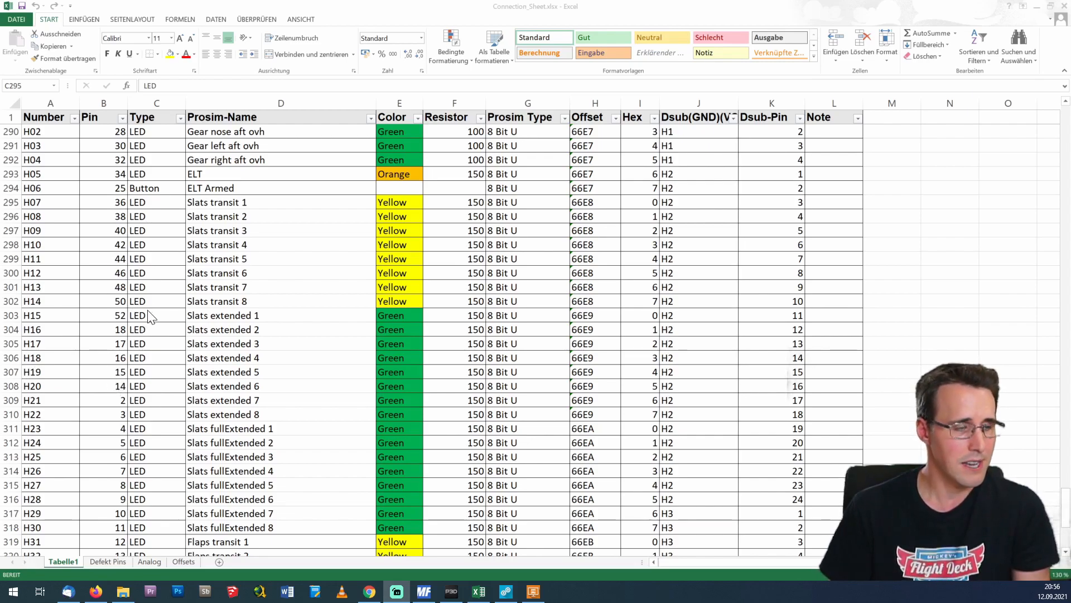
mouse_move(209, 330)
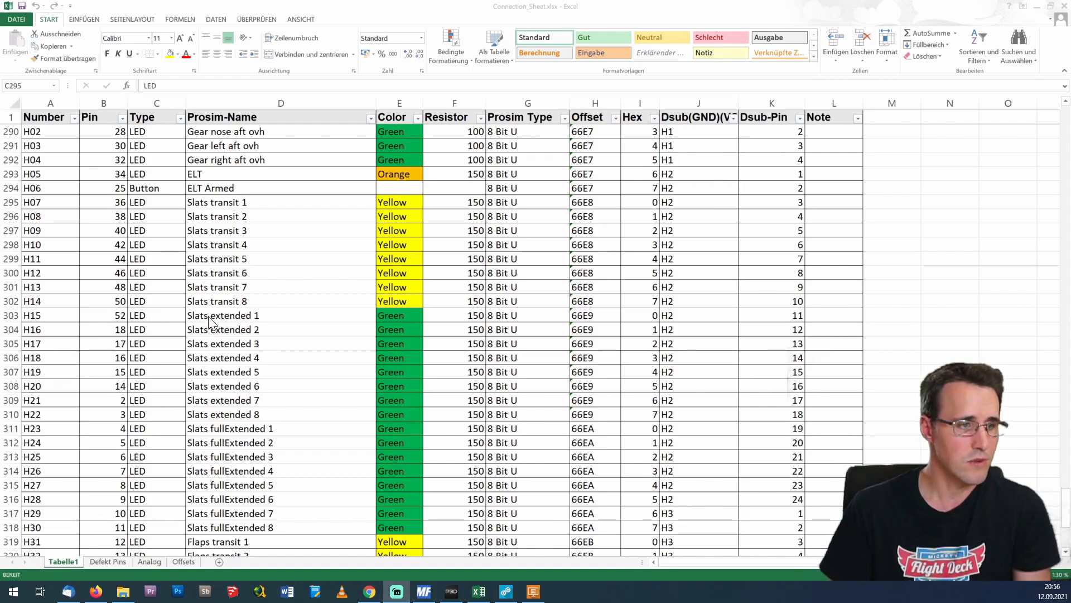
mouse_move(441, 215)
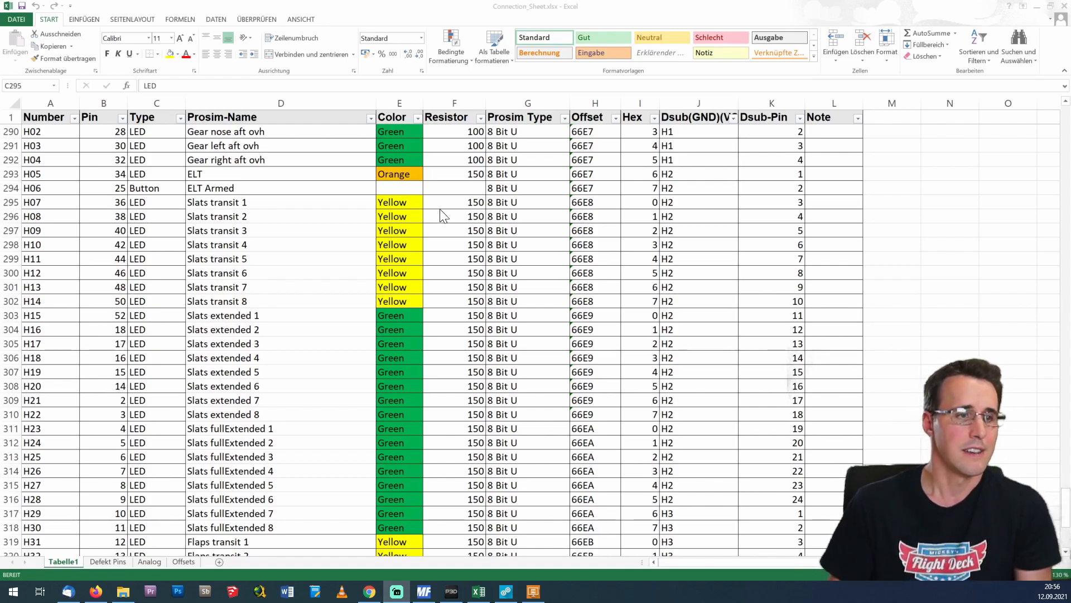
mouse_move(586, 226)
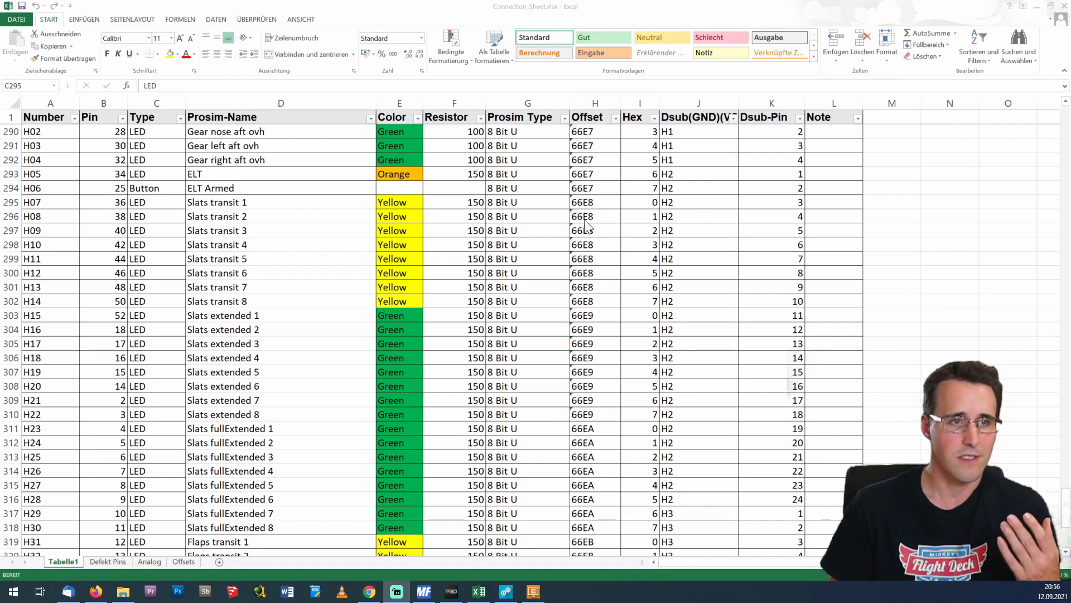
mouse_move(634, 228)
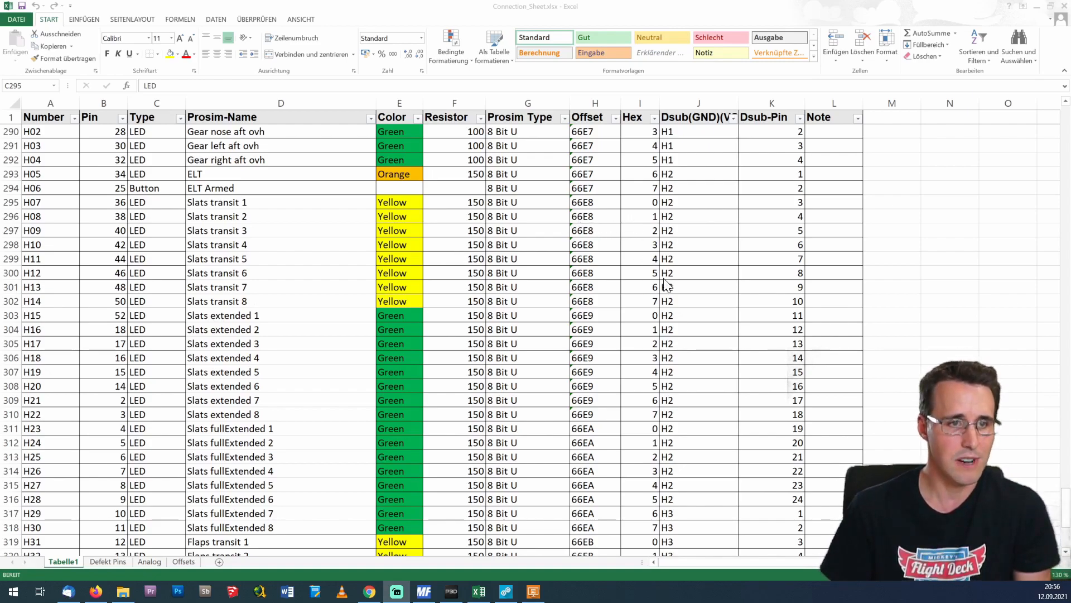
mouse_move(794, 351)
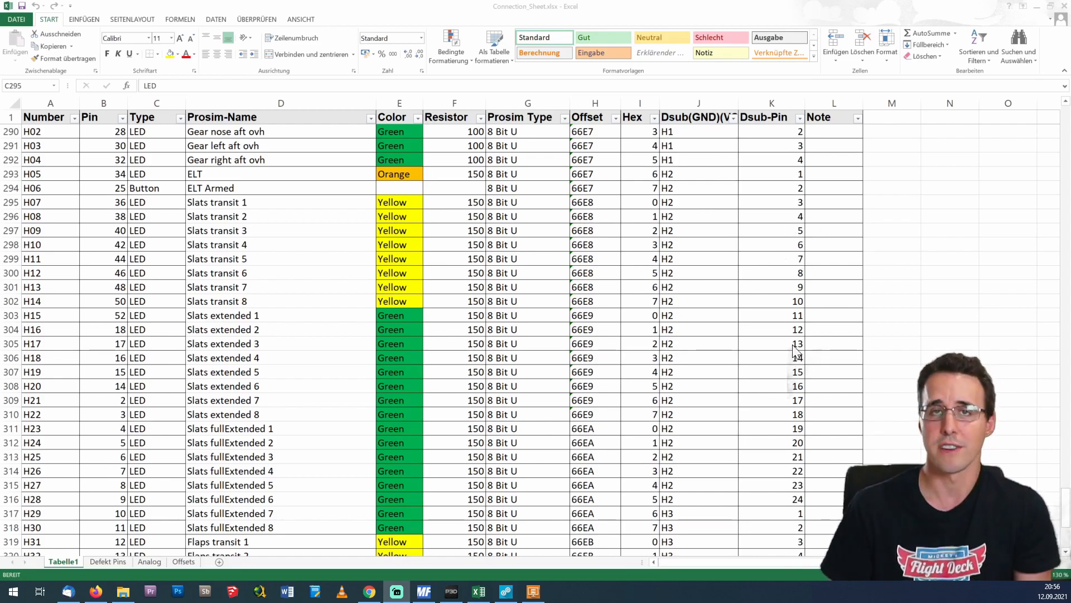
mouse_move(799, 334)
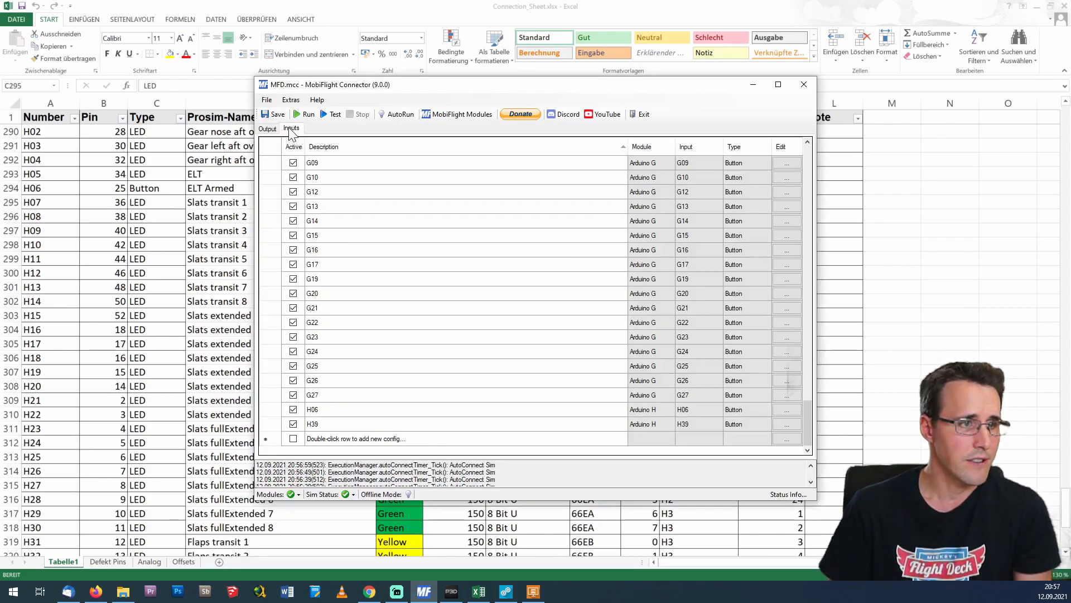
mouse_move(328, 416)
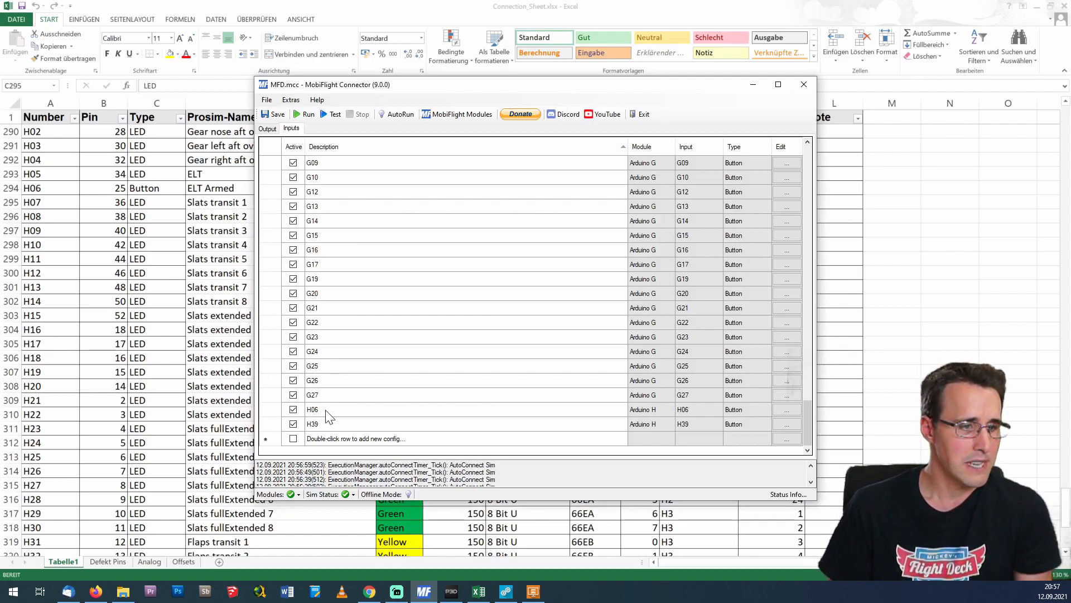
Select the H06 button input row, then show the Output mappings list.
click(313, 409)
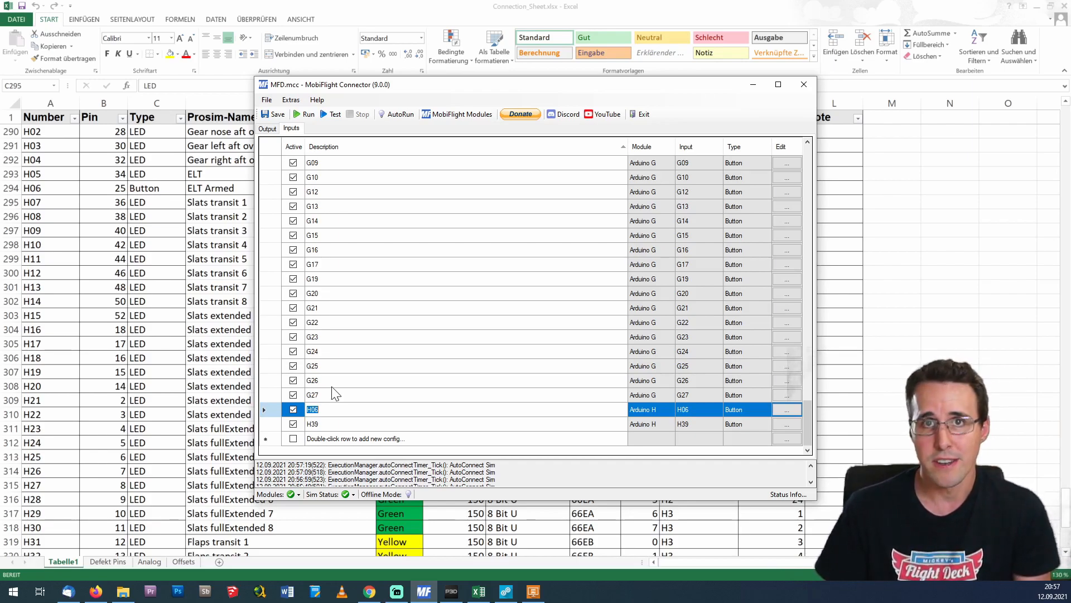
mouse_move(332, 425)
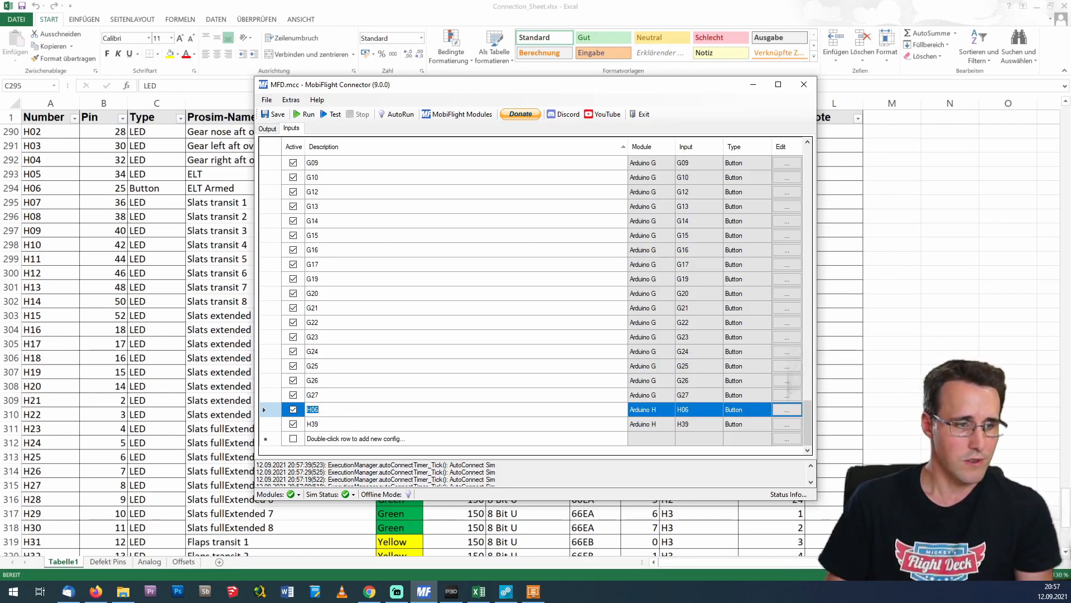
mouse_move(318, 431)
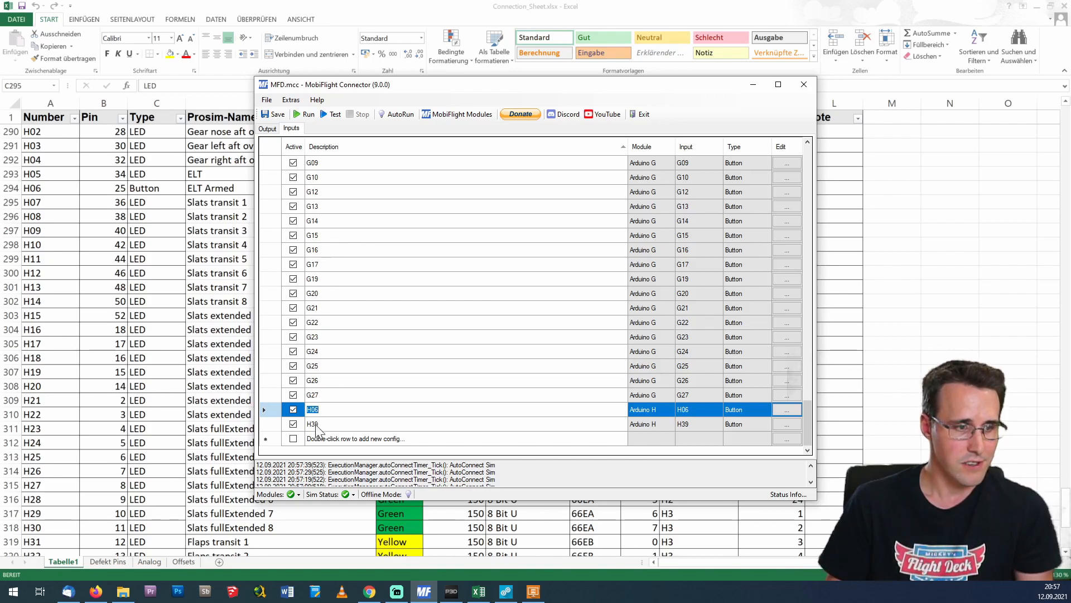
click(267, 127)
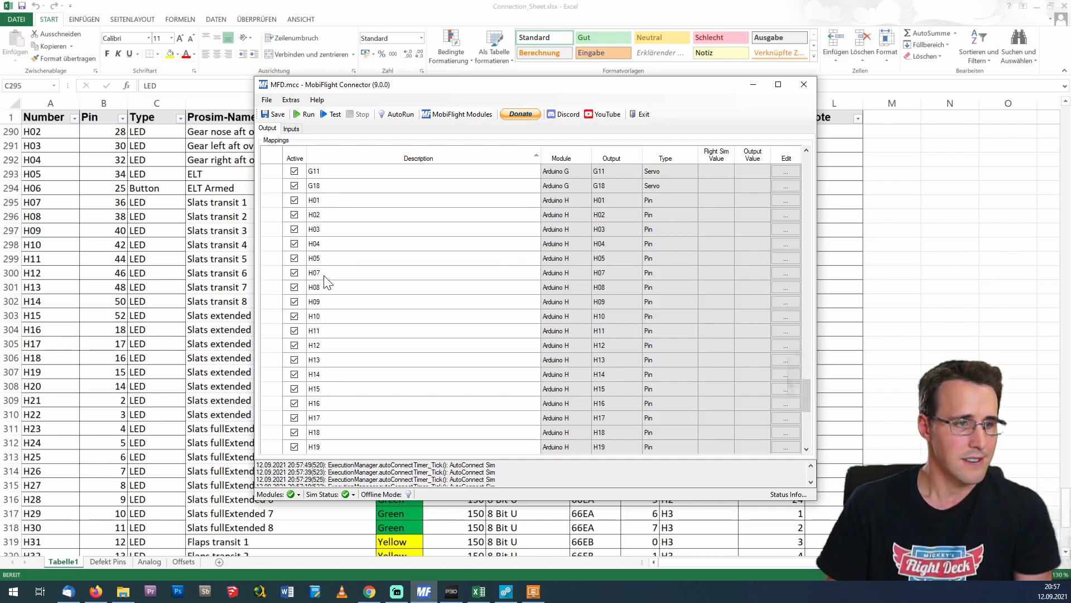
Scroll down the MobiFlight output list past the servo entries.
scroll(down, 3)
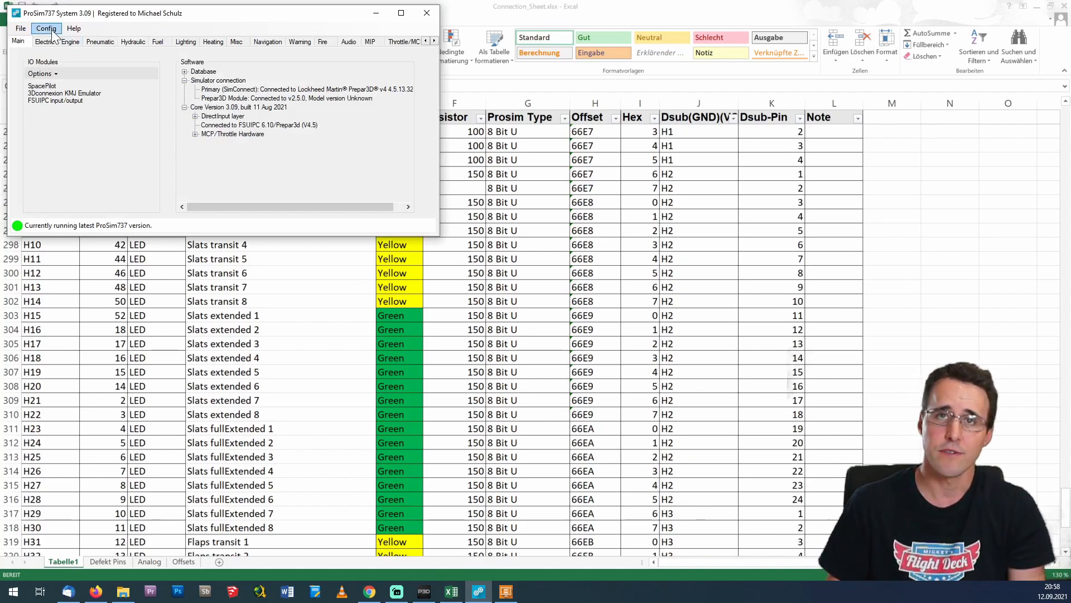
Search the combined config for 'flaps' and expand Misc > INDICATOR to show the flaps offsets.
click(44, 28)
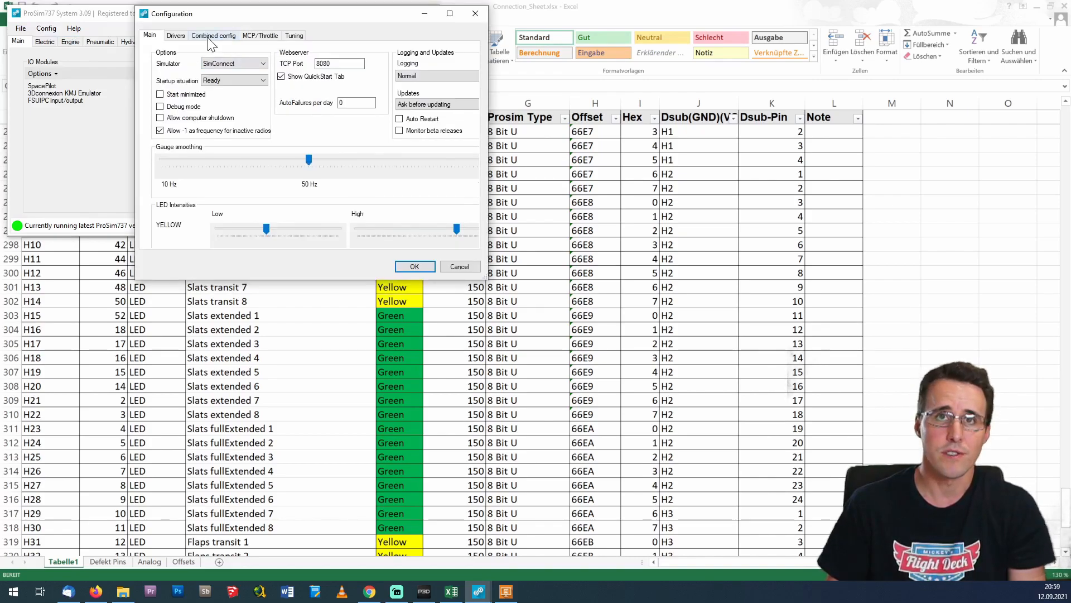
click(213, 36)
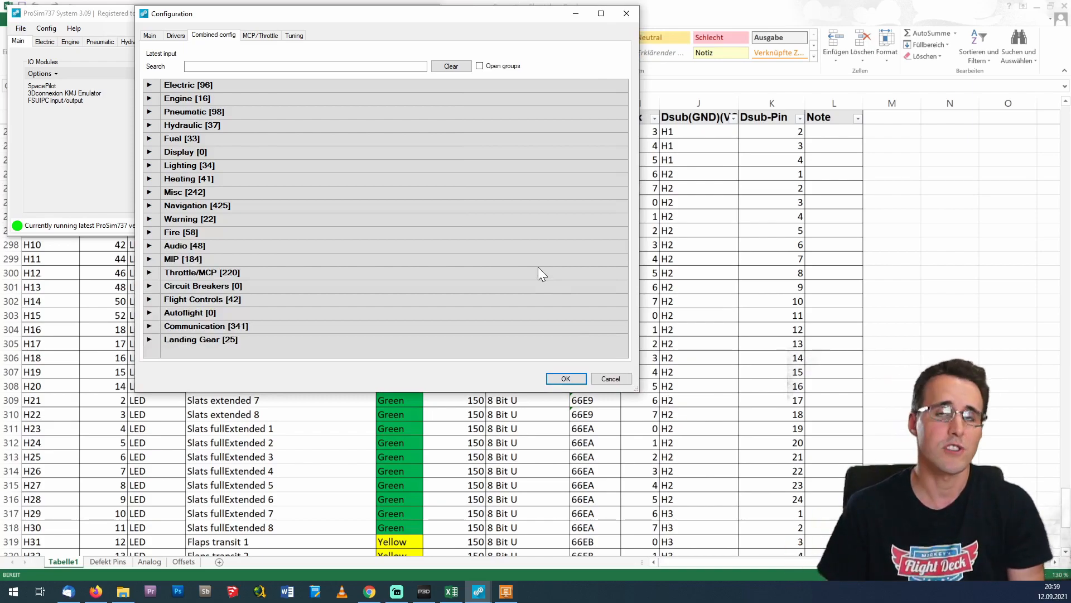
mouse_move(331, 203)
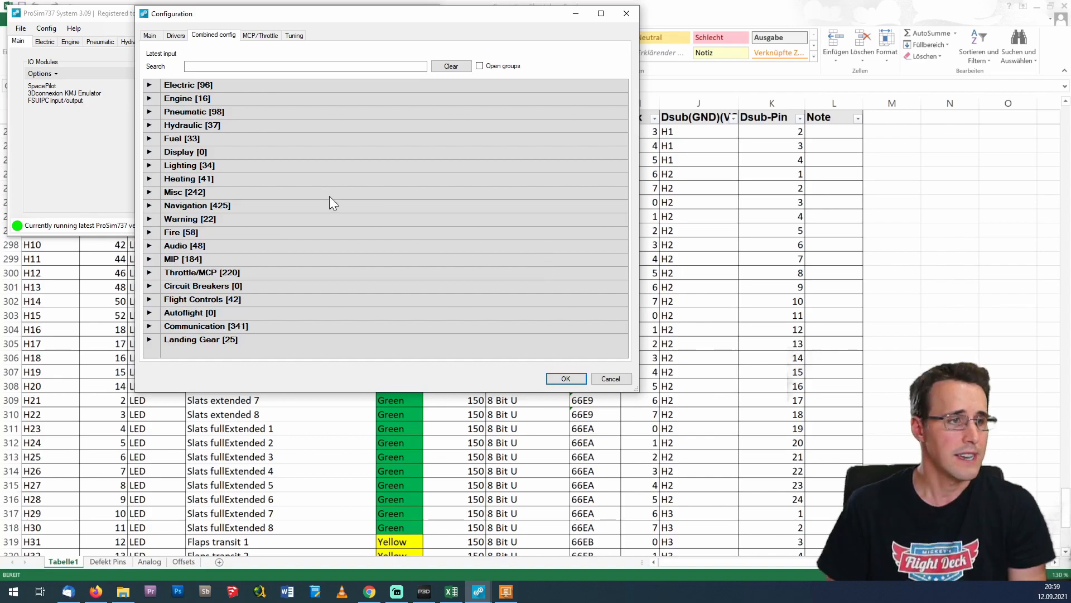
mouse_move(238, 221)
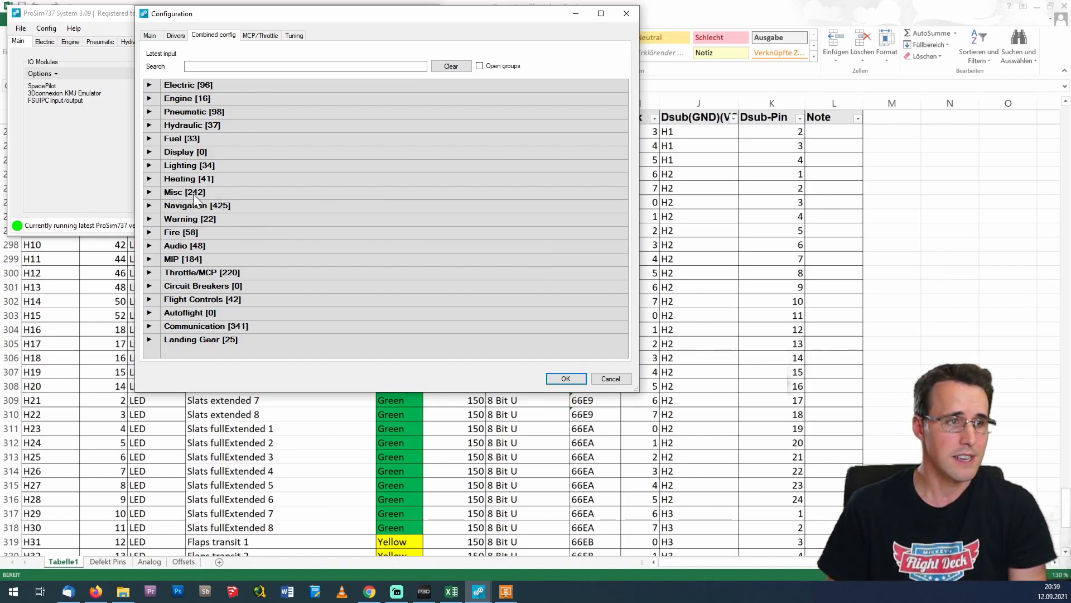
mouse_move(208, 236)
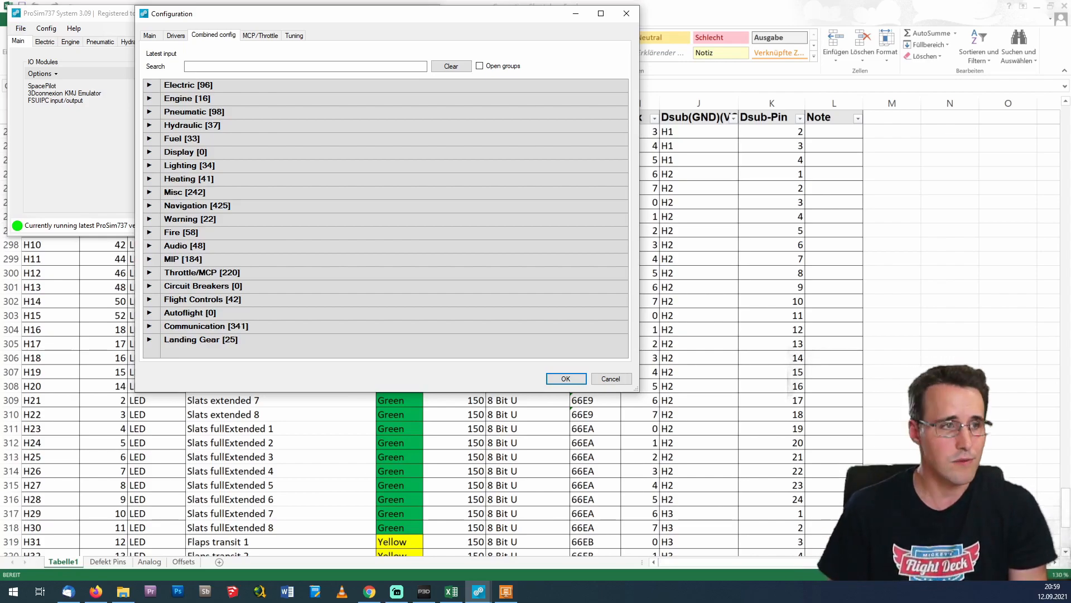
click(304, 66)
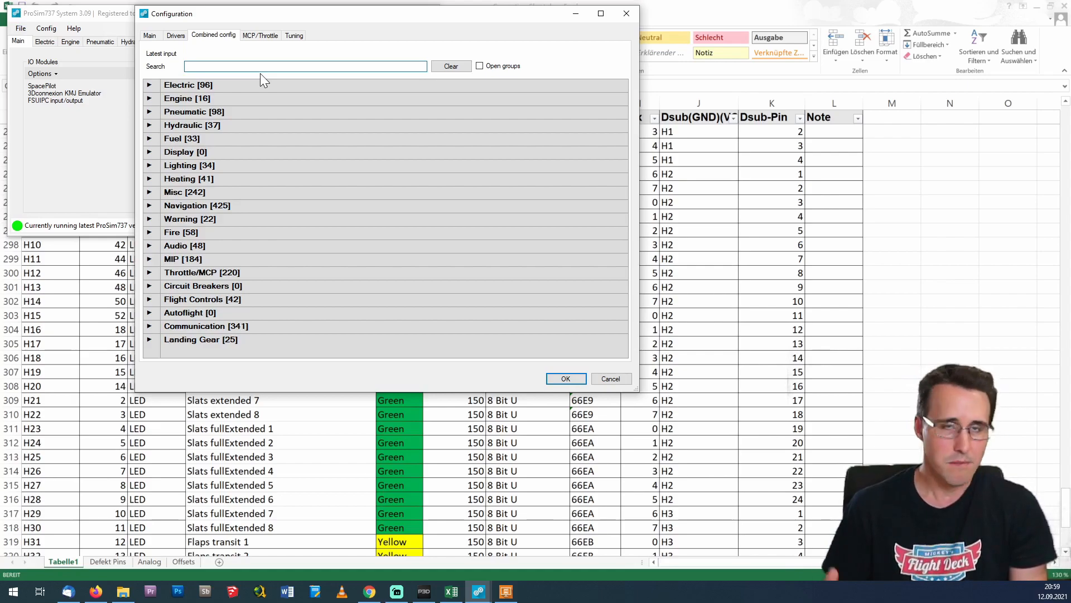
text(flaps)
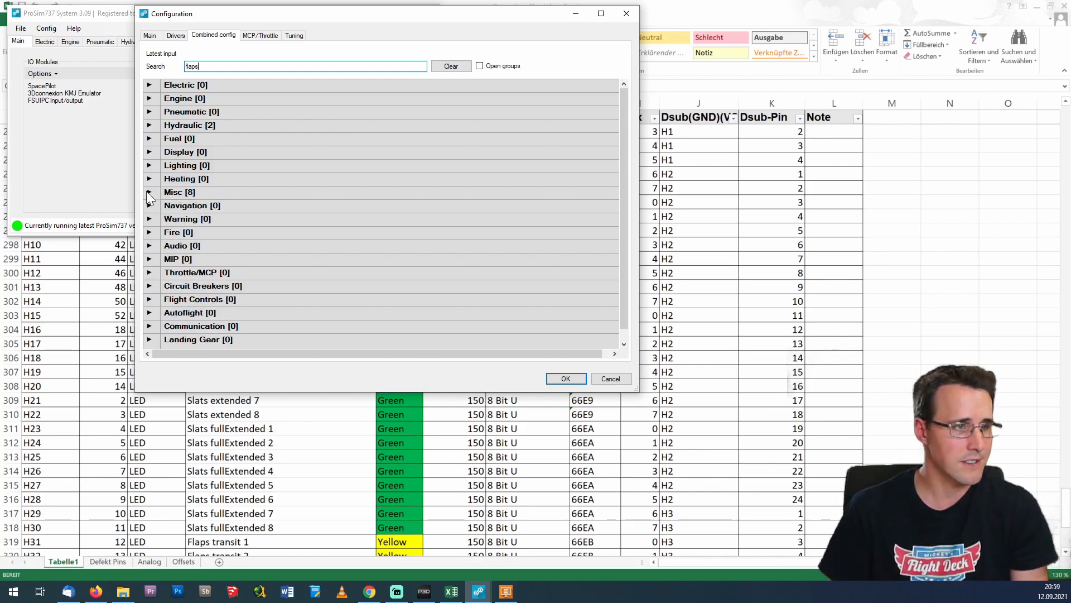
click(150, 192)
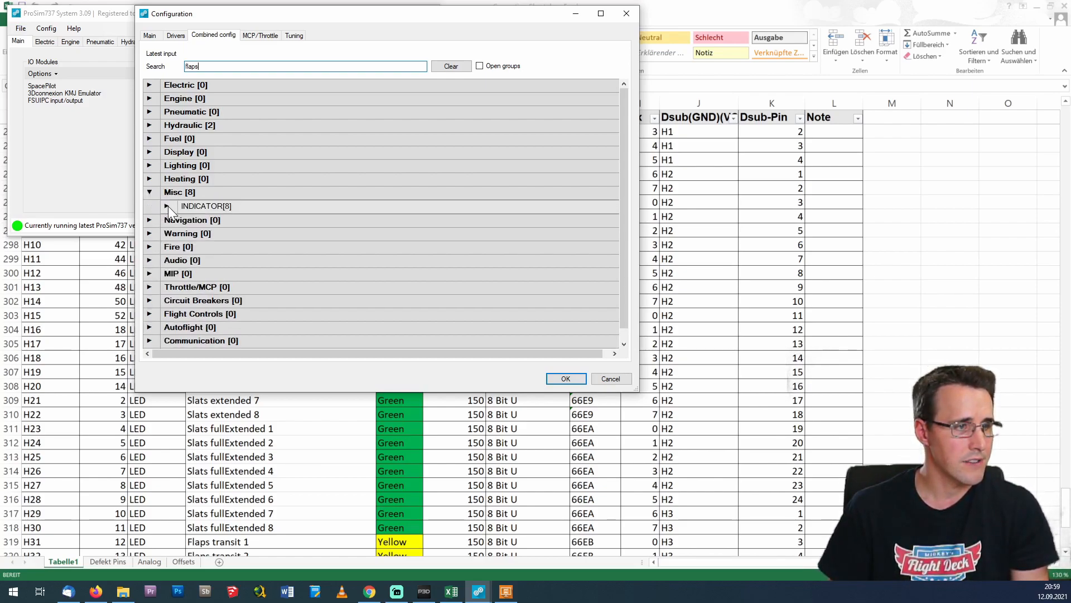
click(166, 205)
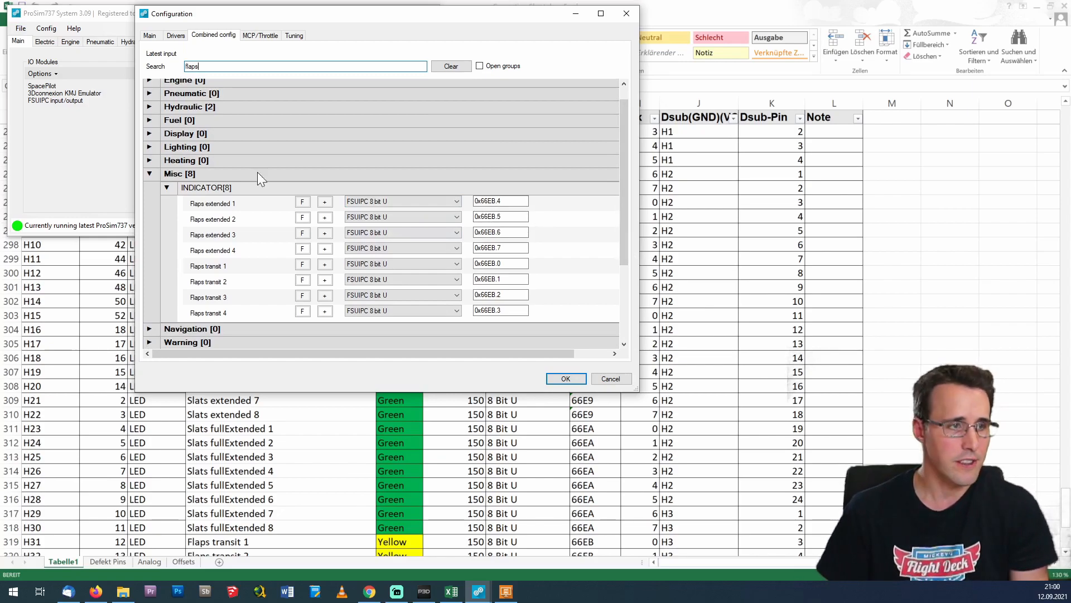
Search 'slats' and expand Misc > INDICATOR to view the slats offsets 0x66E9 and 0x66EA.
click(450, 66)
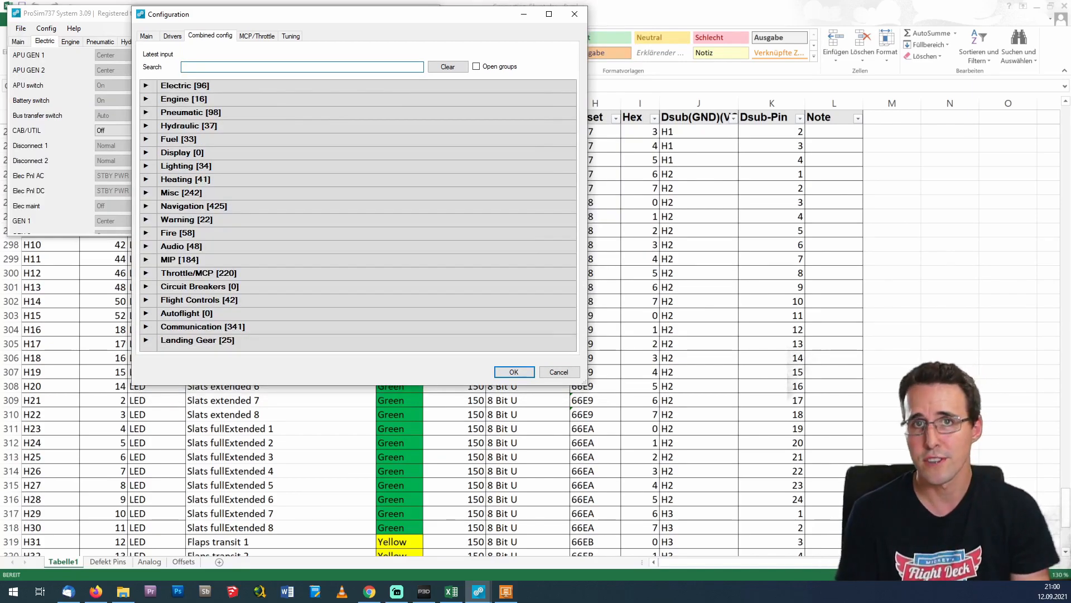
text(slats)
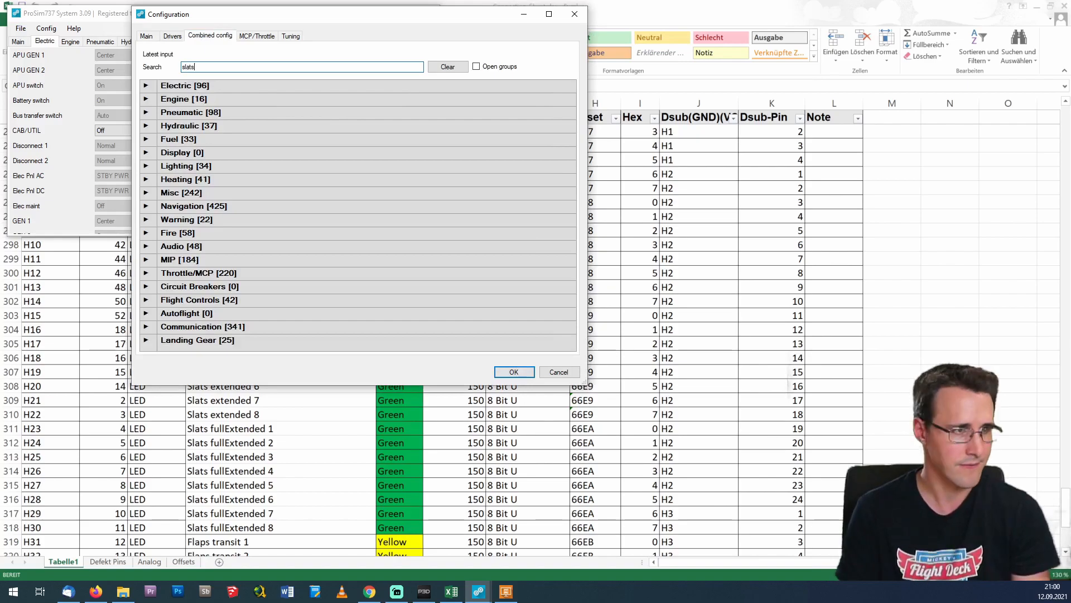
click(145, 192)
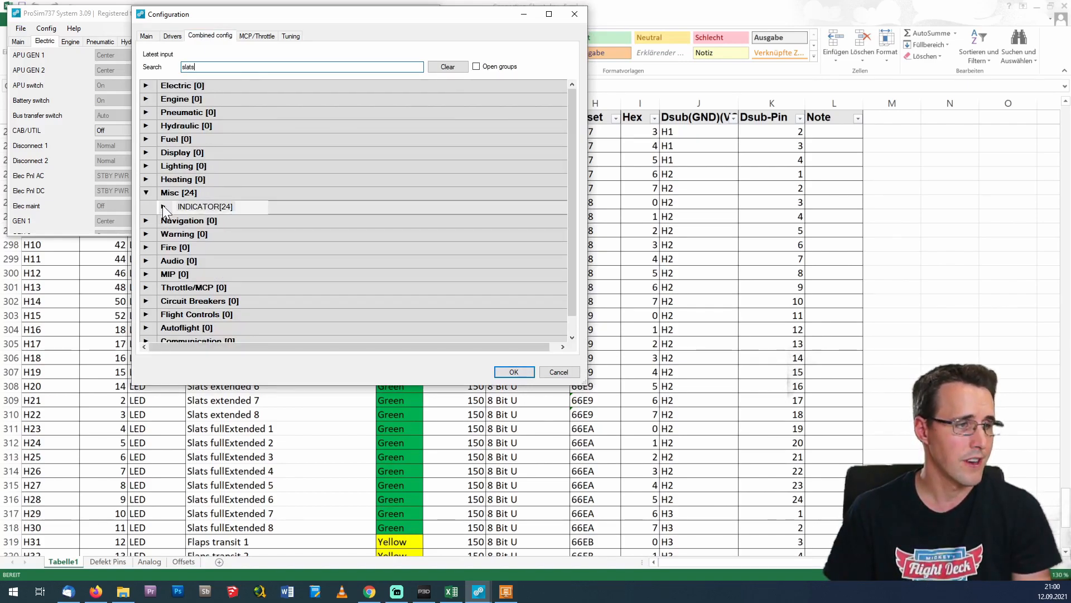
click(163, 207)
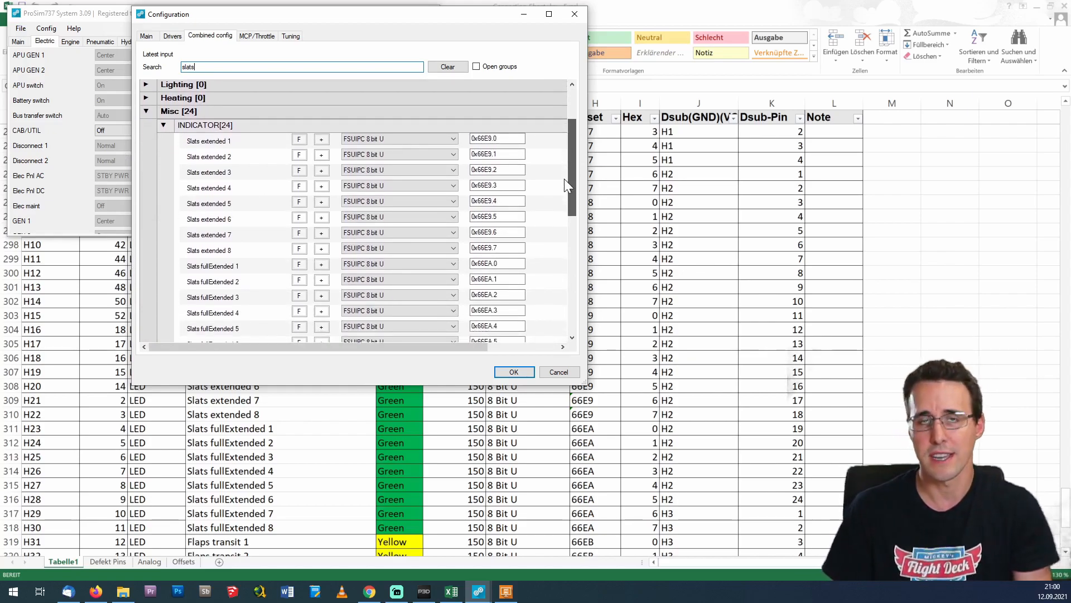
scroll(down, 3)
text(f)
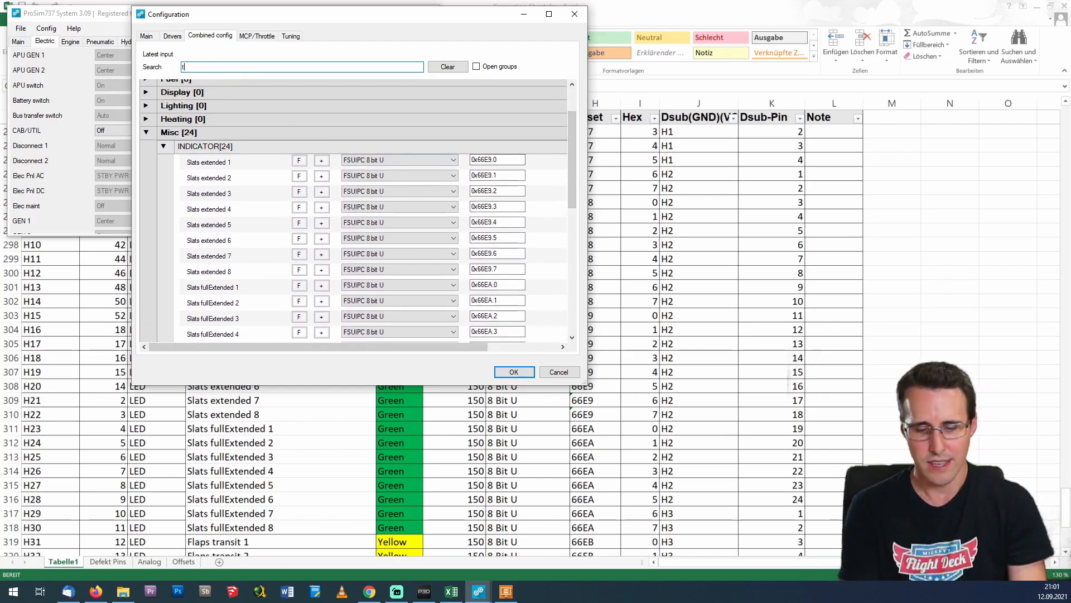
Search 'test' and expand Misc > SWITCH to list the test-related switch entries.
text(est)
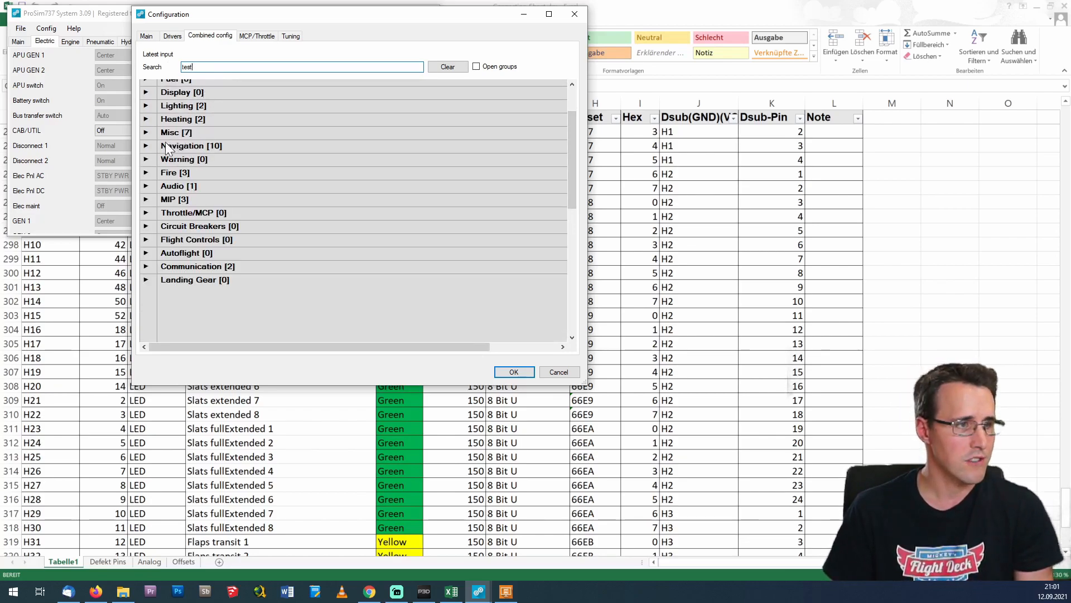
click(145, 132)
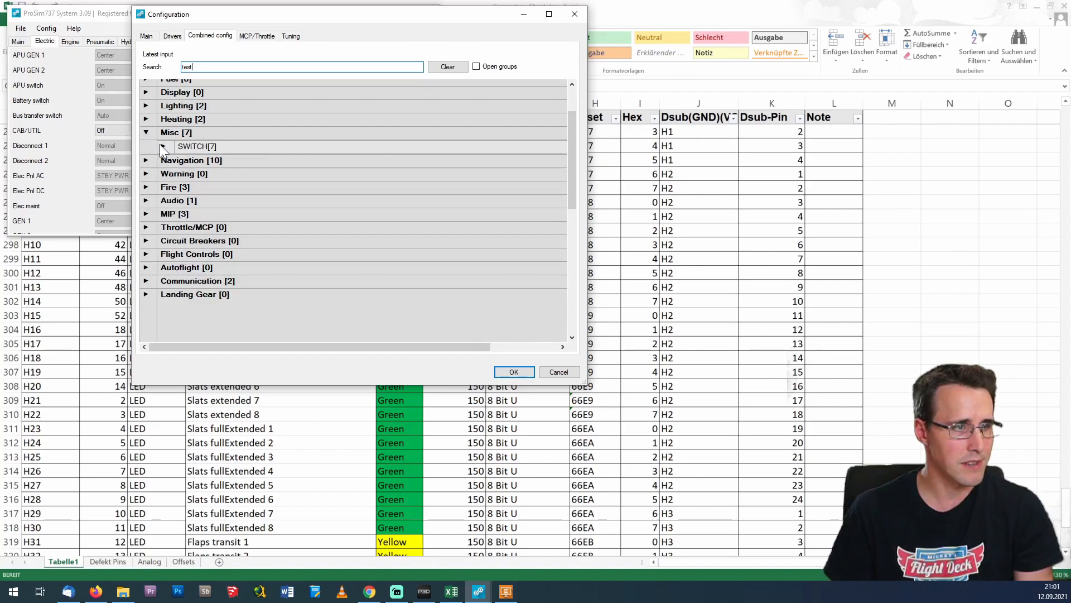
click(146, 146)
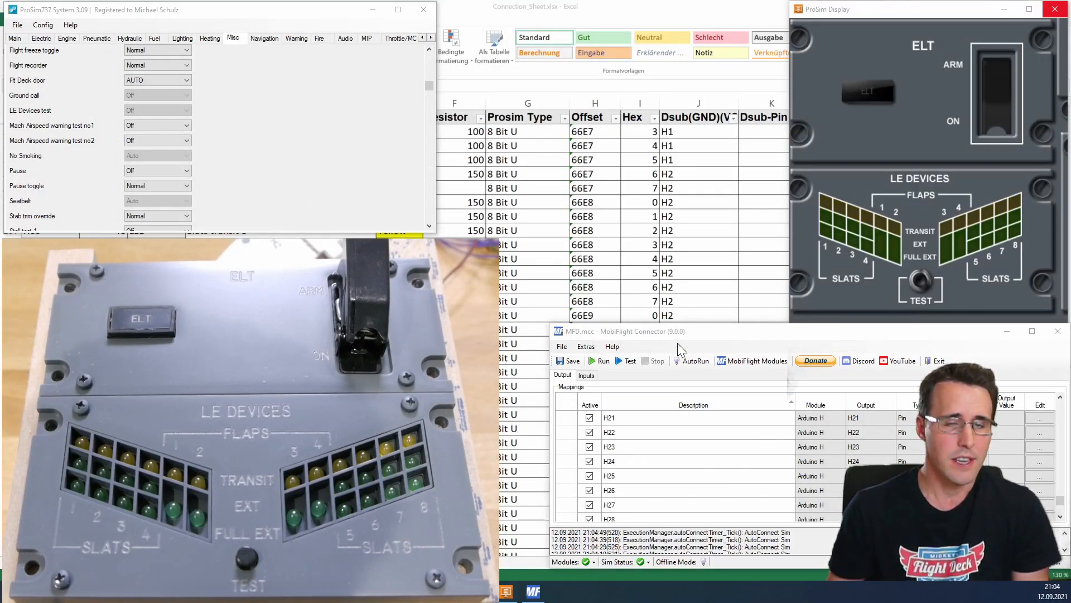
Run the MobiFlight mappings so the panel outputs go live.
click(599, 361)
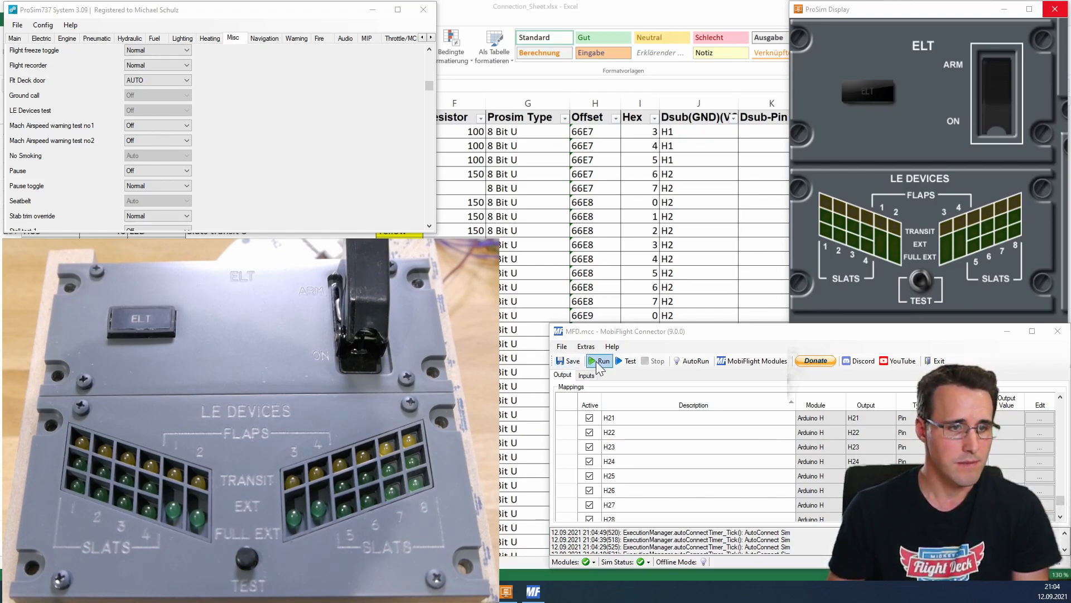
click(602, 361)
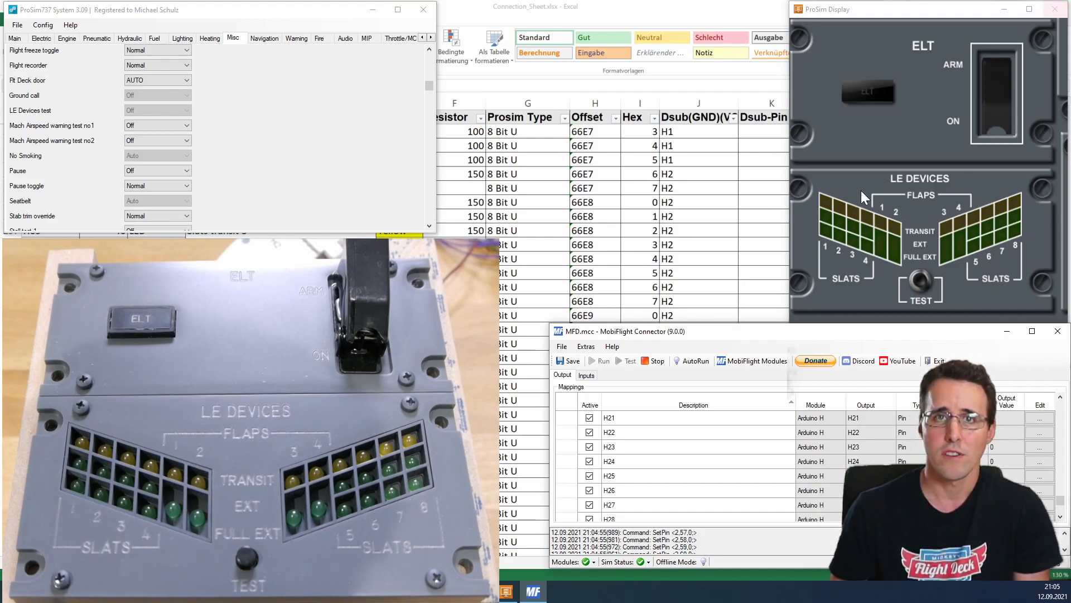
mouse_move(878, 132)
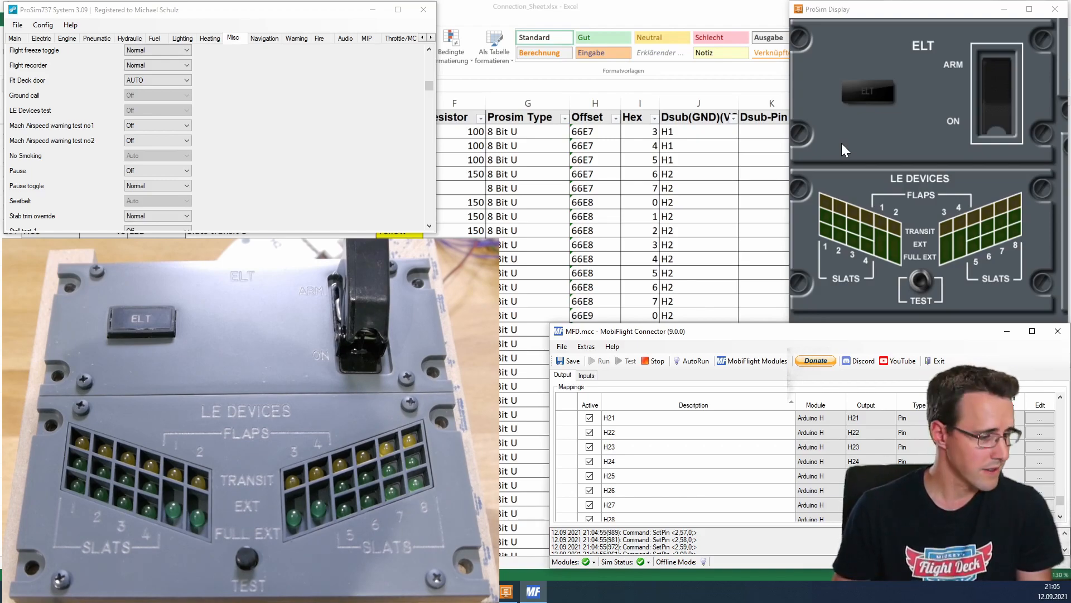
mouse_move(863, 147)
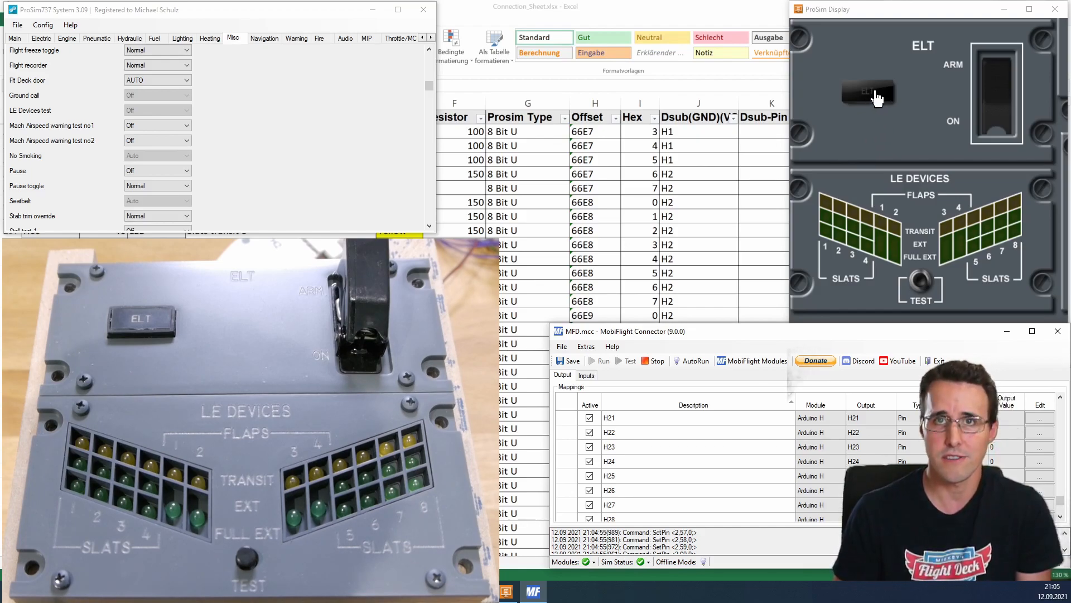
Toggle the ELT light on and off in ProSim Display and watch the hardware LED follow.
click(868, 92)
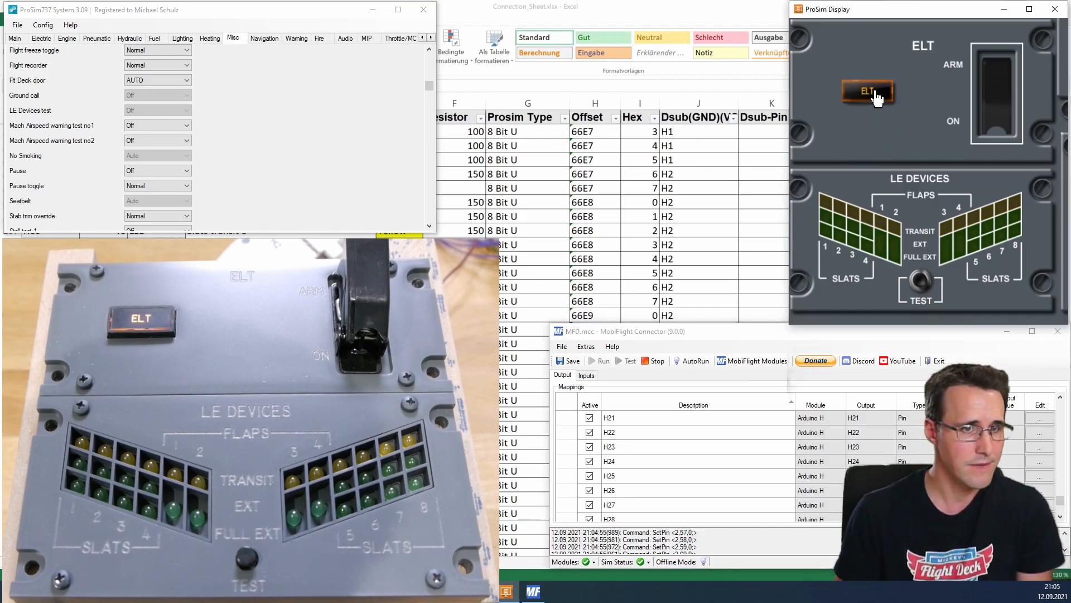
click(869, 90)
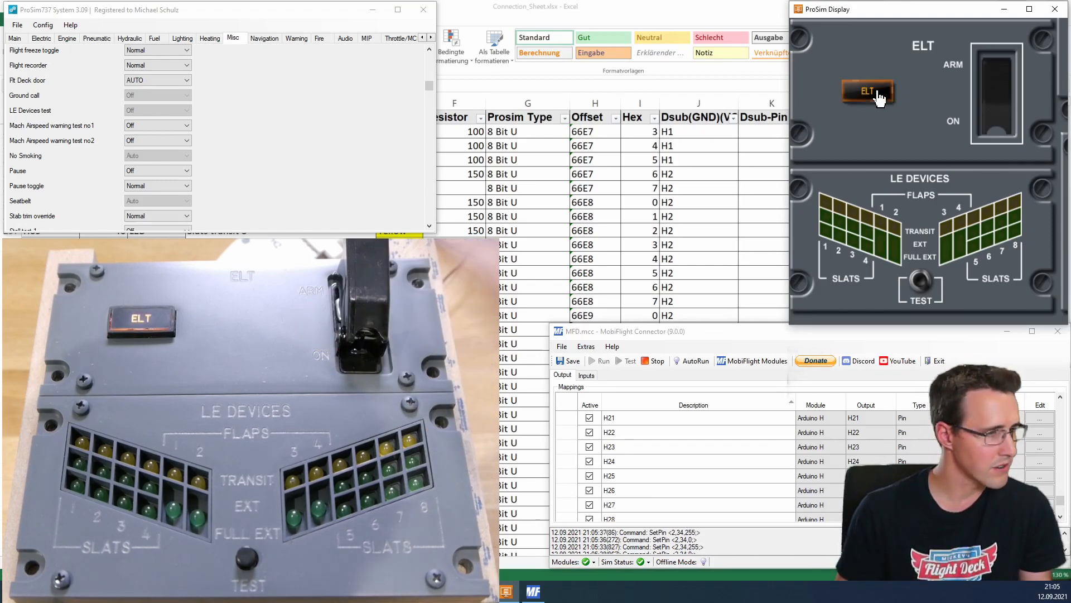
click(868, 91)
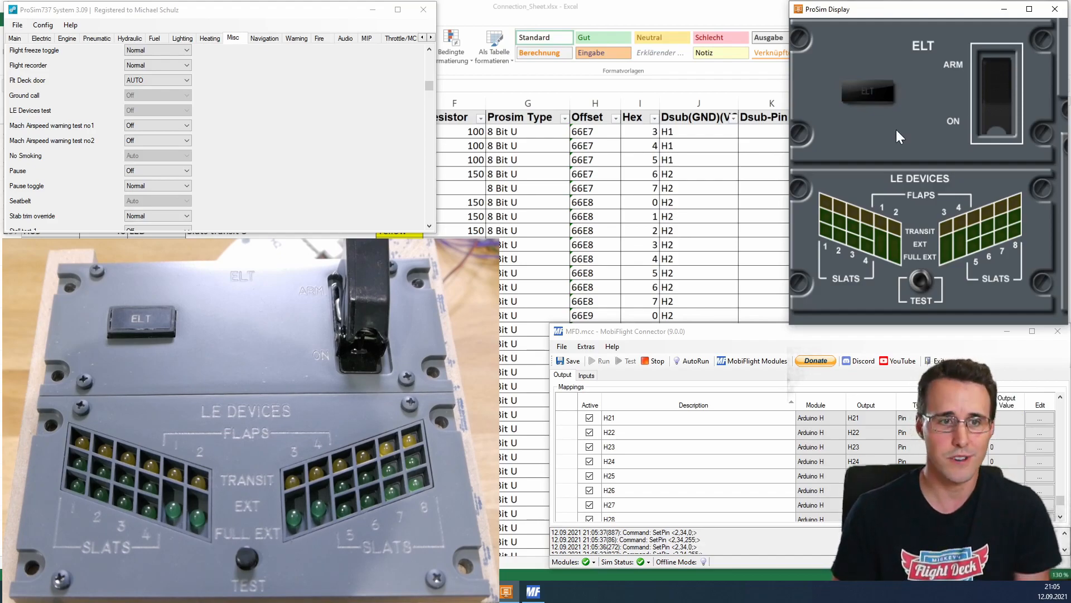
click(585, 375)
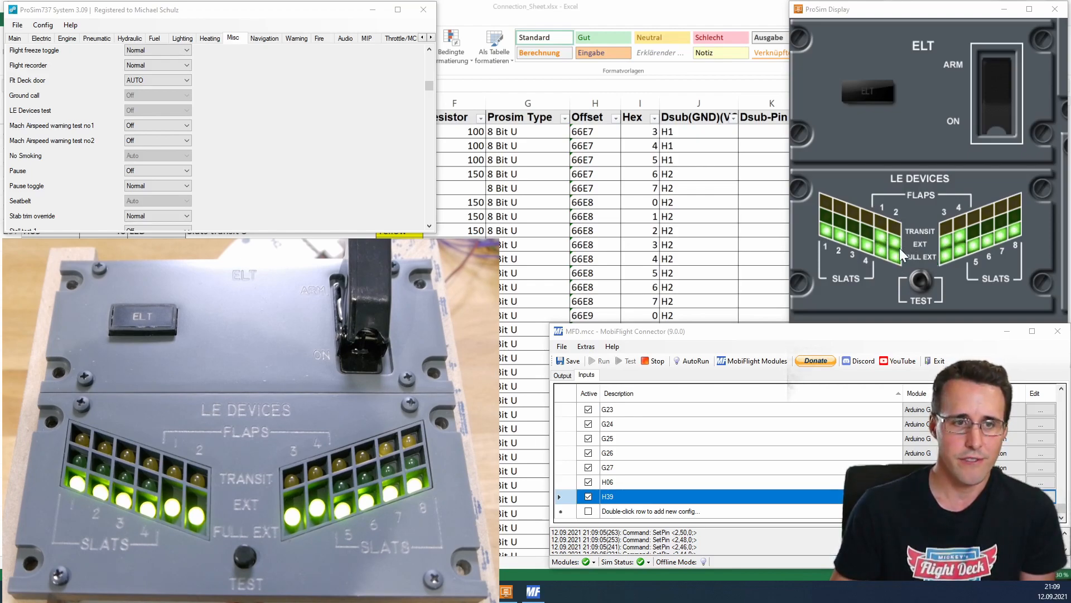
mouse_move(895, 246)
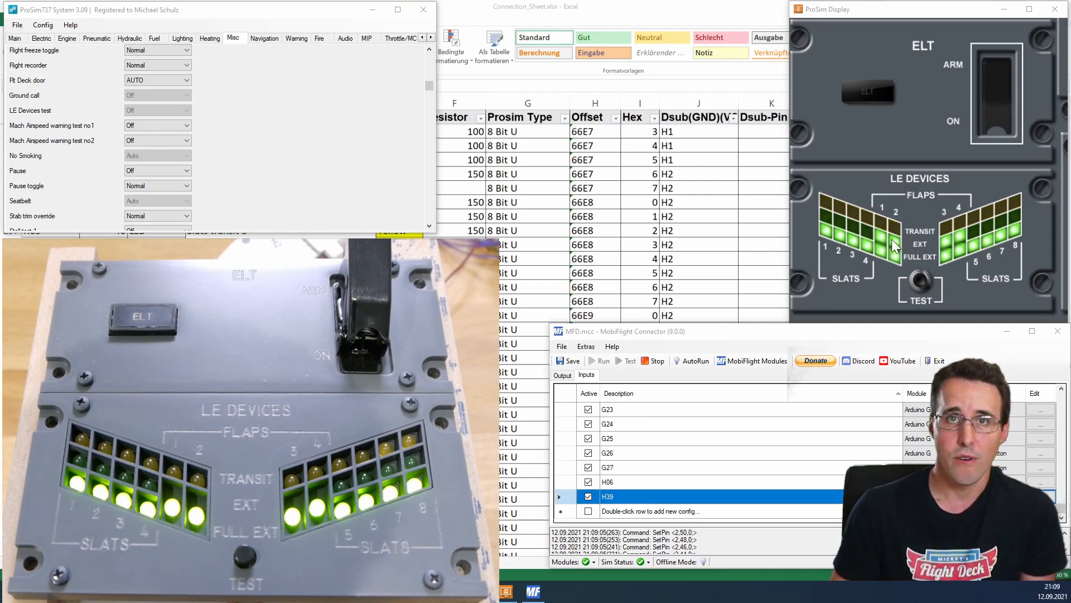